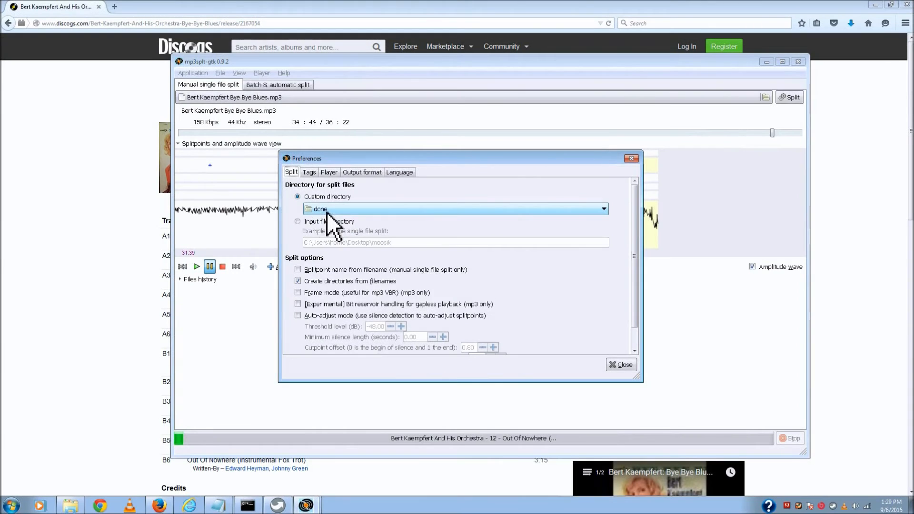
- Keep 'done' as the output directory in Preferences and close the dialog
{"action": "left_click", "coordinate": [604, 208]}
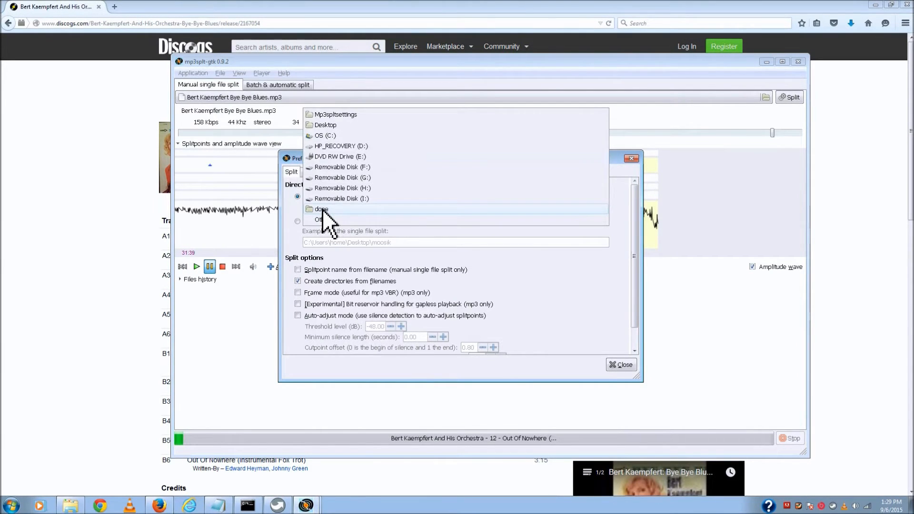
{"action": "left_click", "coordinate": [320, 208]}
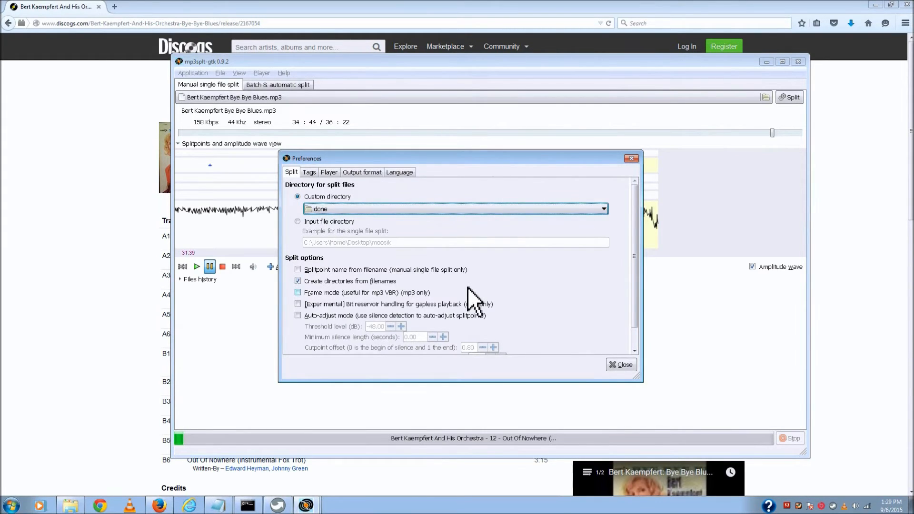
{"action": "left_click", "coordinate": [621, 365]}
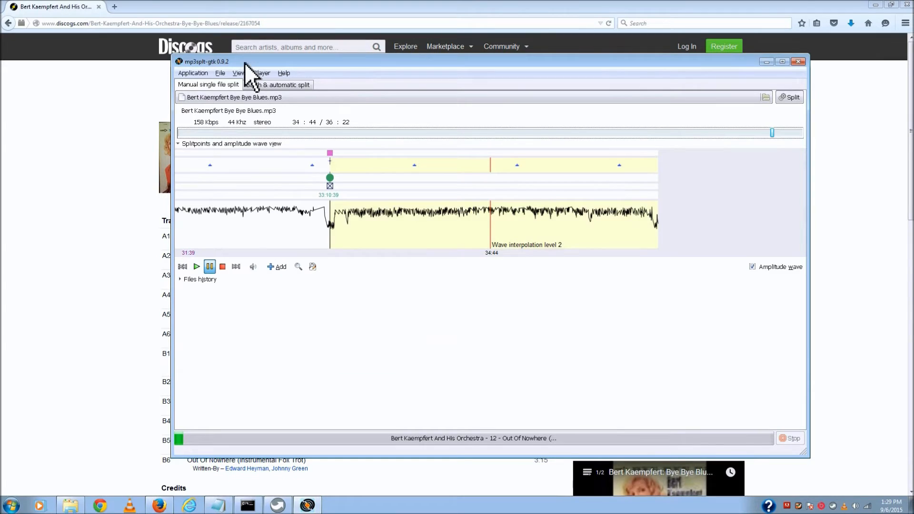
- Run File > Split to cut the Bert Kaempfert album into 12 song files
{"action": "left_click", "coordinate": [220, 73]}
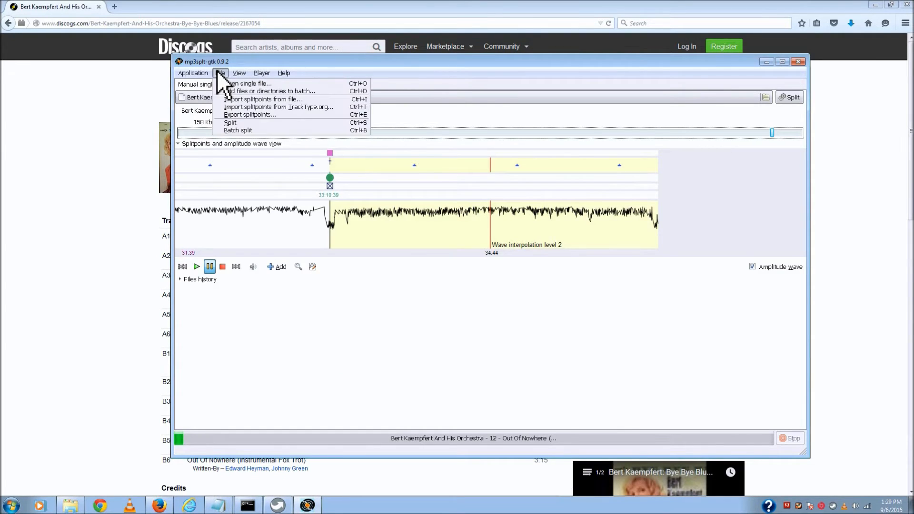
{"action": "mouse_move", "coordinate": [241, 127]}
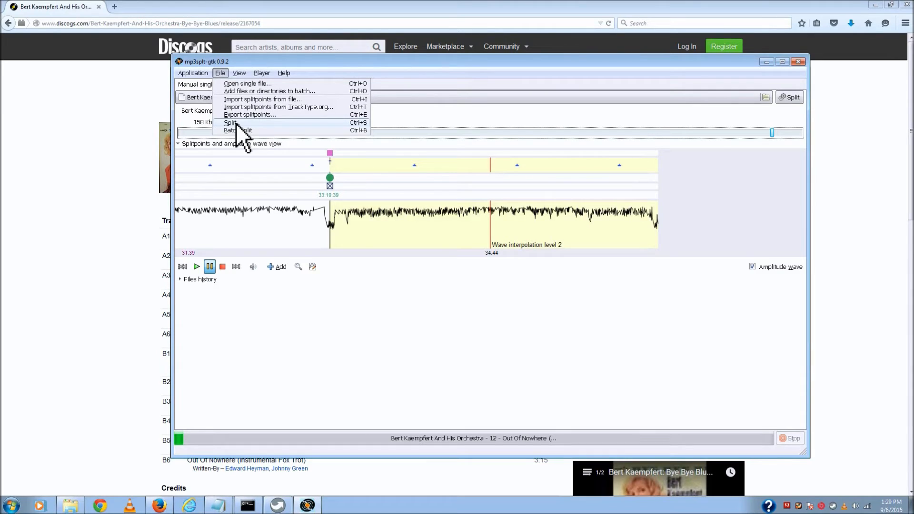
{"action": "left_click", "coordinate": [231, 123]}
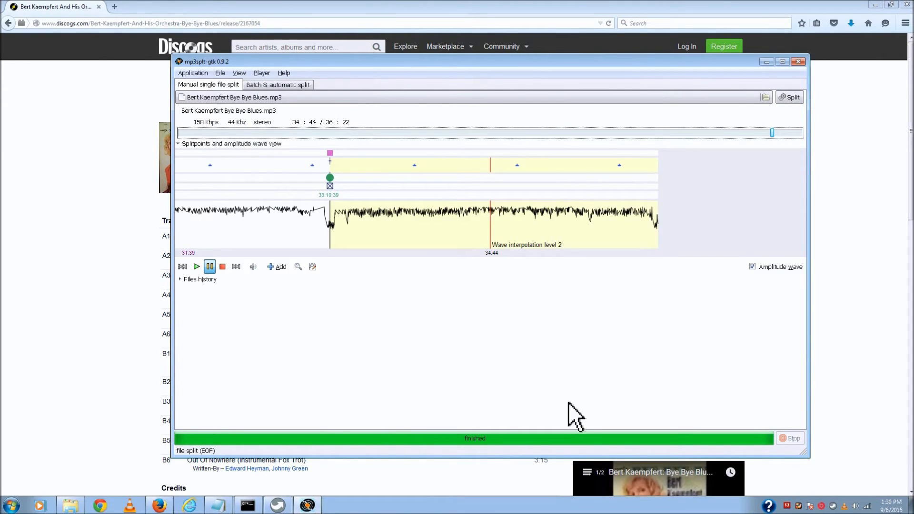
{"action": "mouse_move", "coordinate": [794, 122]}
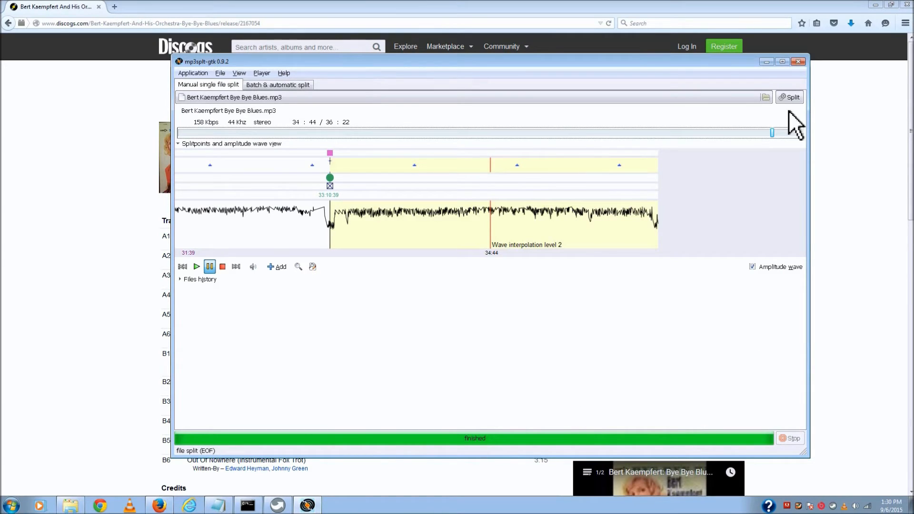